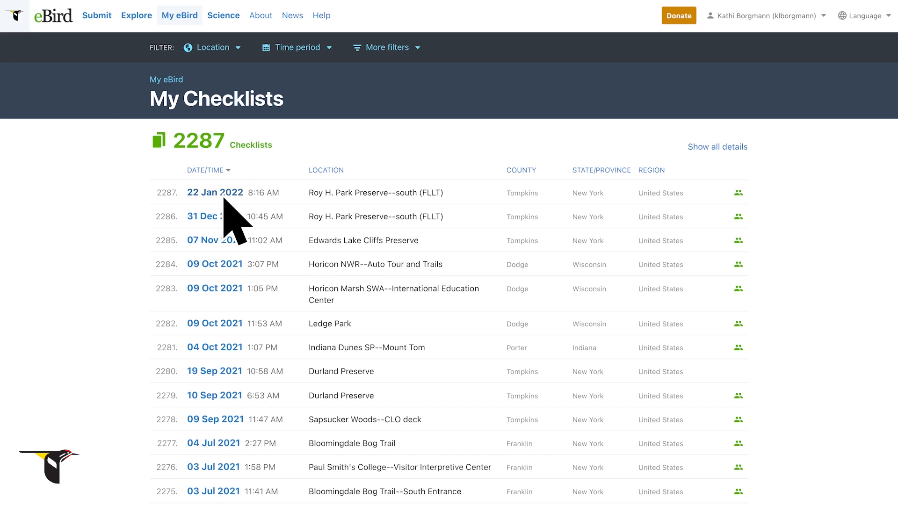
- Upload the Black-capped Chickadee song WAV onto the Black-capped Chickadee row of the 22 Jan 2022 checklist
{"action": "left_click", "coordinate": [214, 193]}
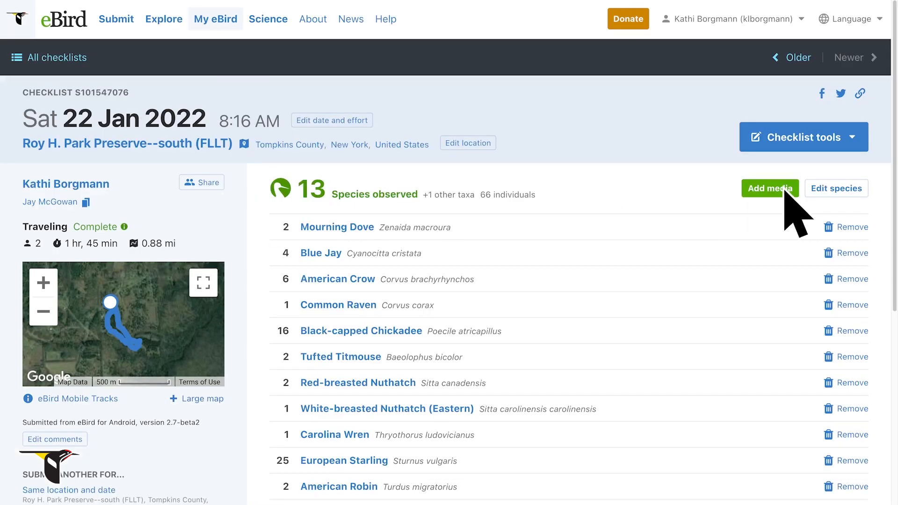
{"action": "left_click", "coordinate": [770, 188]}
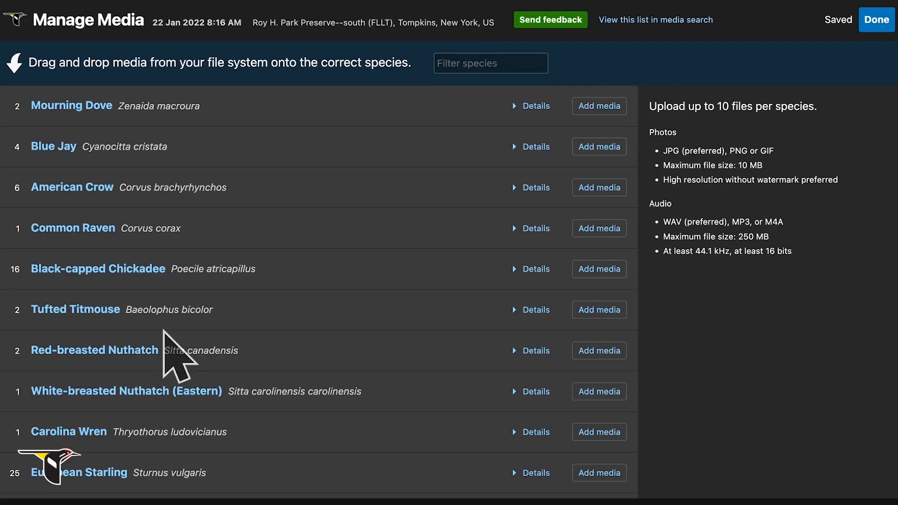
{"action": "mouse_move", "coordinate": [120, 306]}
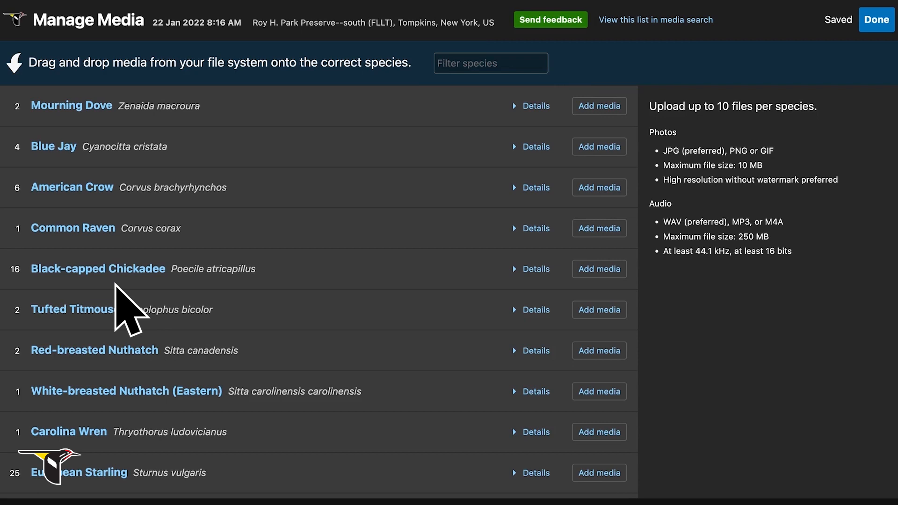
{"action": "mouse_move", "coordinate": [582, 294]}
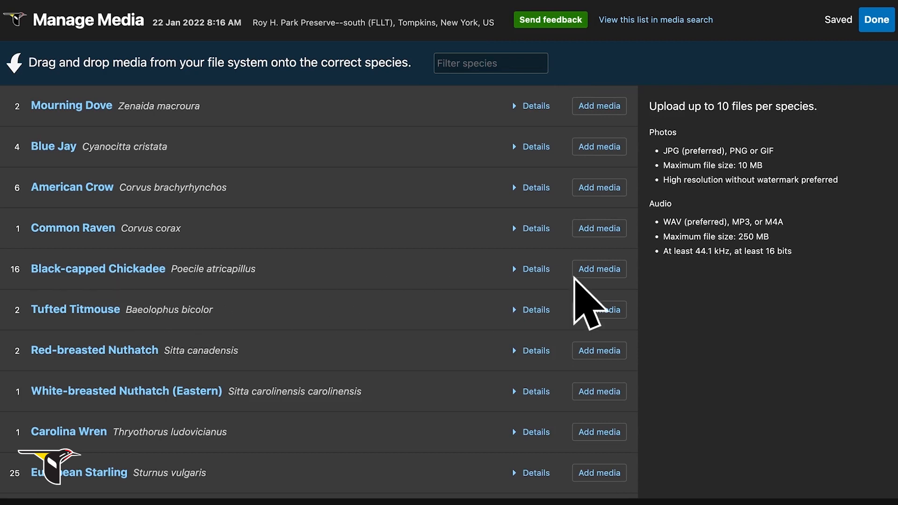
{"action": "mouse_move", "coordinate": [613, 296]}
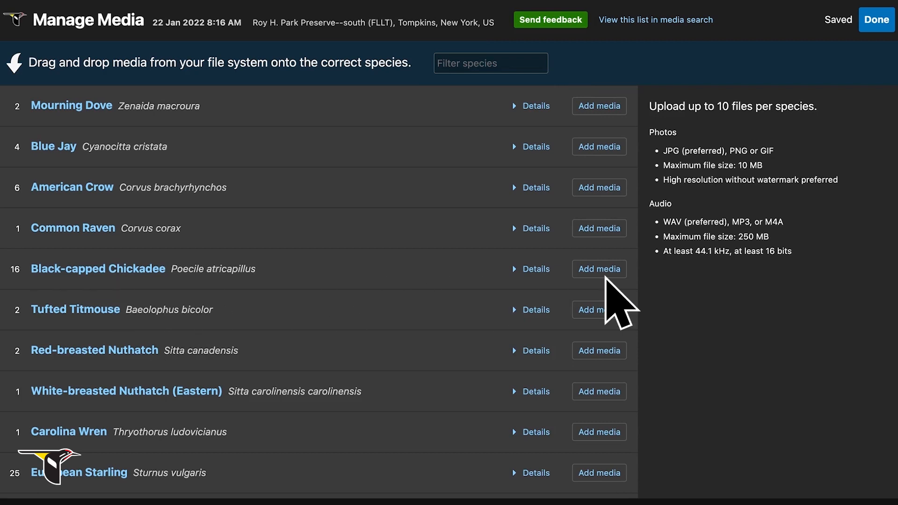
{"action": "left_click", "coordinate": [599, 269]}
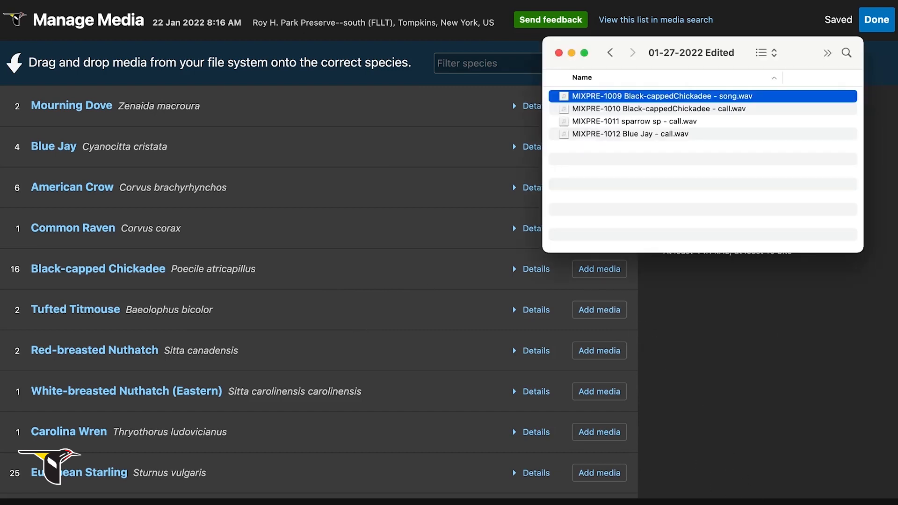
{"action": "left_click_drag", "start_coordinate": [658, 96], "coordinate": [401, 235]}
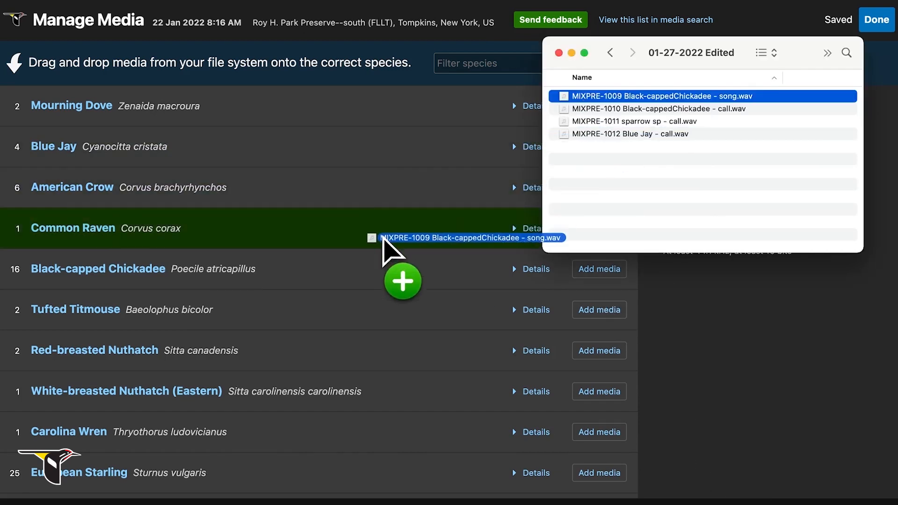
{"action": "left_click_drag", "start_coordinate": [469, 238], "coordinate": [98, 269]}
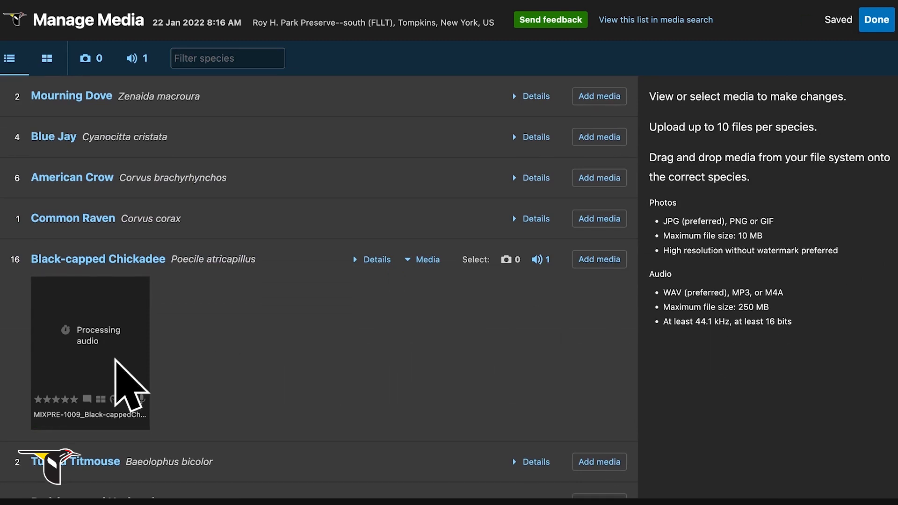
- Describe the recording as song from a perched bird with a few soft calls as it dropped to forage
{"action": "left_click", "coordinate": [90, 352]}
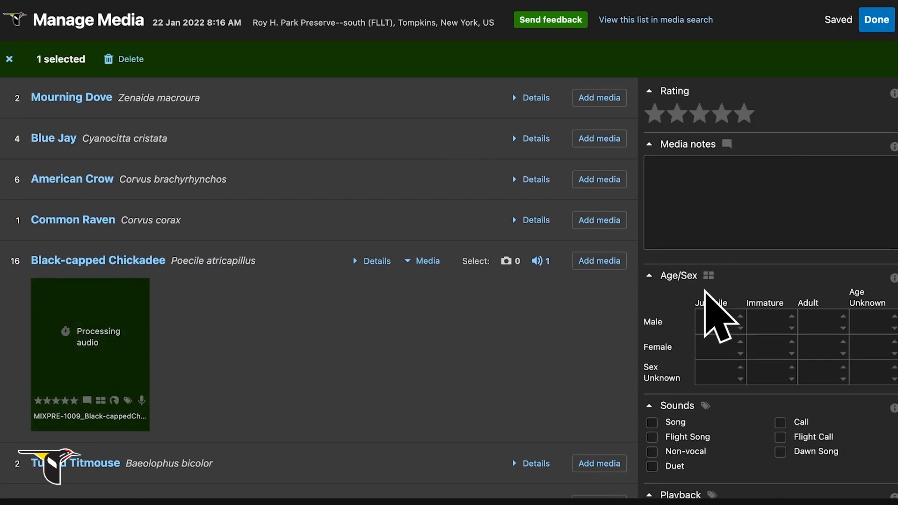
{"action": "mouse_move", "coordinate": [837, 302]}
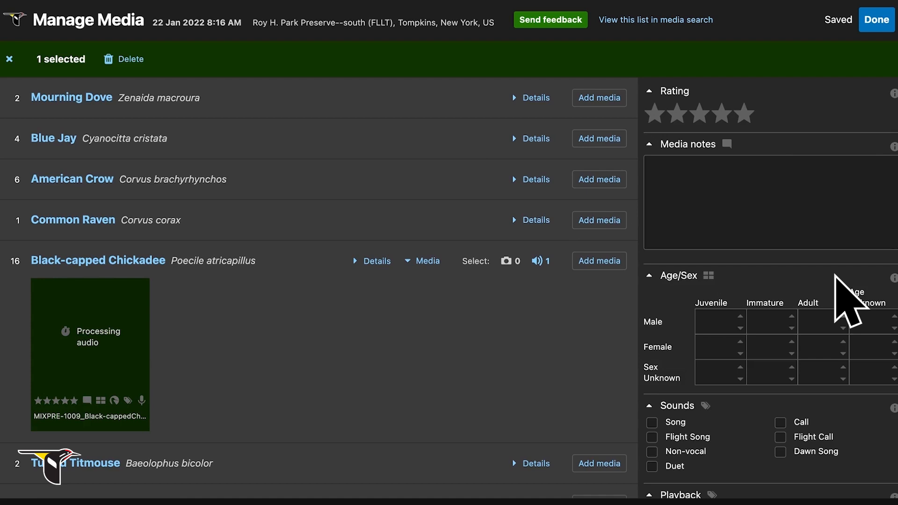
{"action": "type", "text": "Song"}
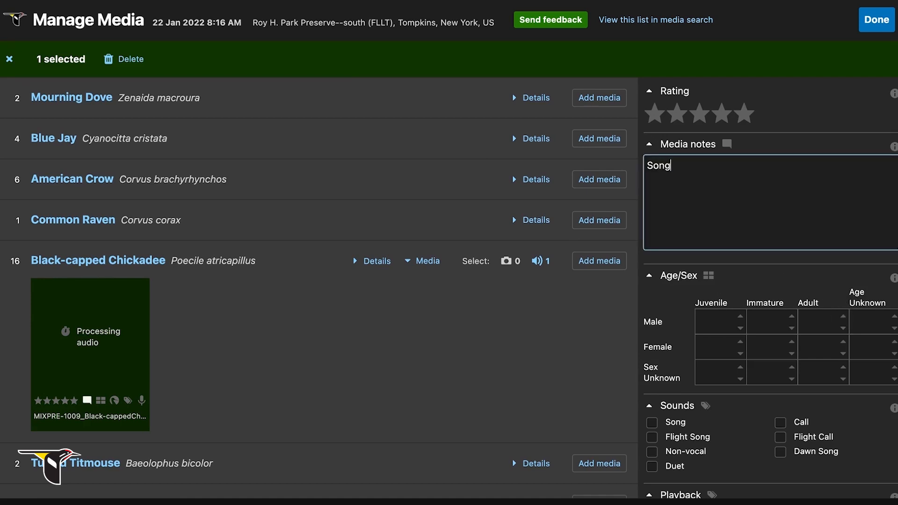
{"action": "type", "text": "from a bird perched up at the top of a small tree over the trail."}
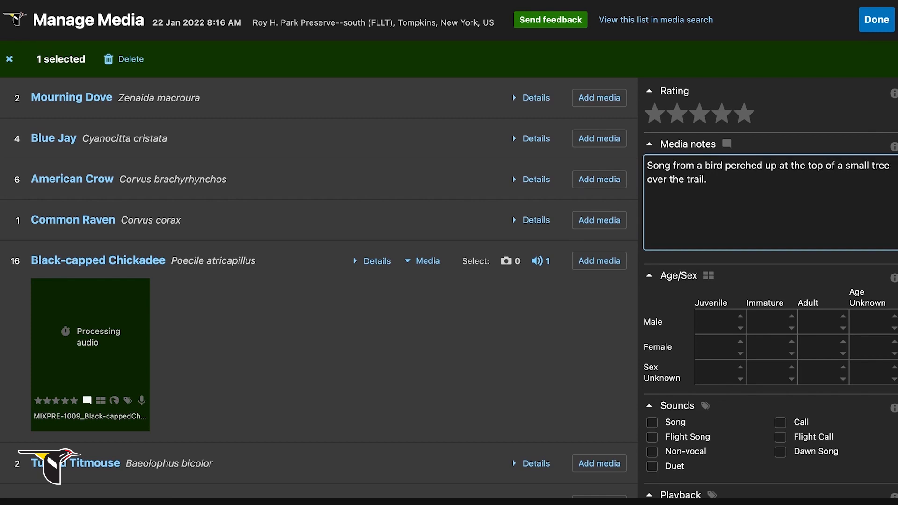
{"action": "type", "text": "A few soft calls later in the recording as it dropped down to forage."}
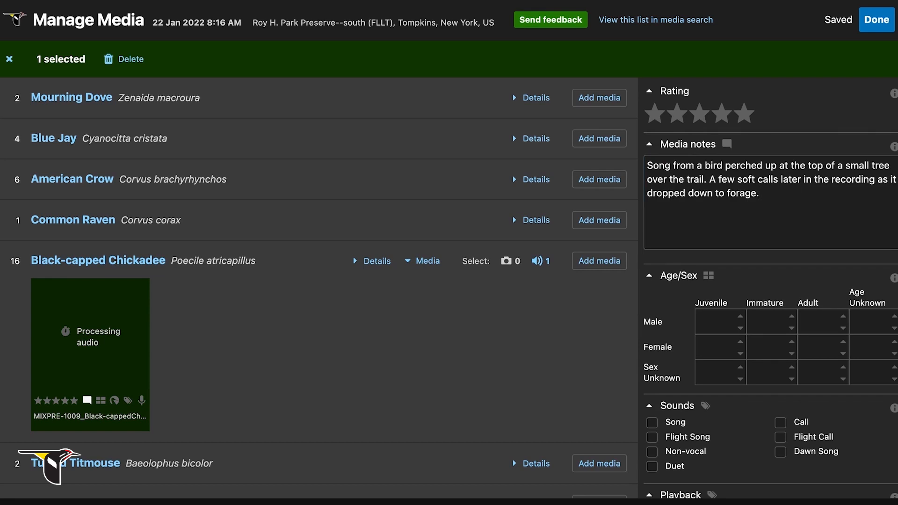
{"action": "scroll", "scroll_direction": "down", "scroll_amount": 3}
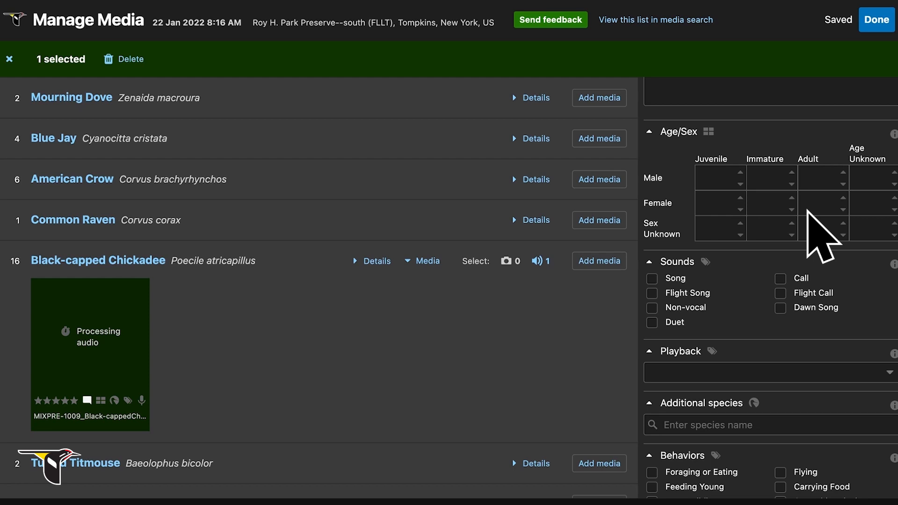
{"action": "mouse_move", "coordinate": [883, 247]}
{"action": "type", "text": "1"}
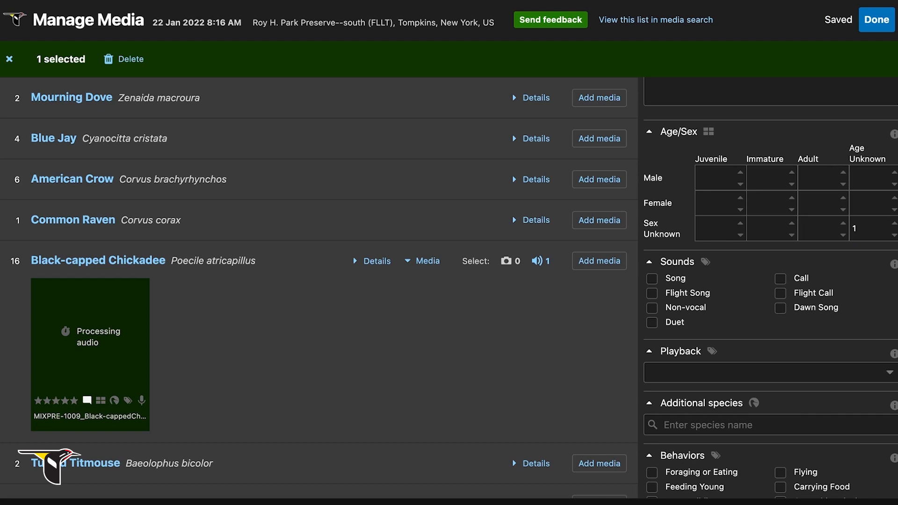
{"action": "mouse_move", "coordinate": [737, 341]}
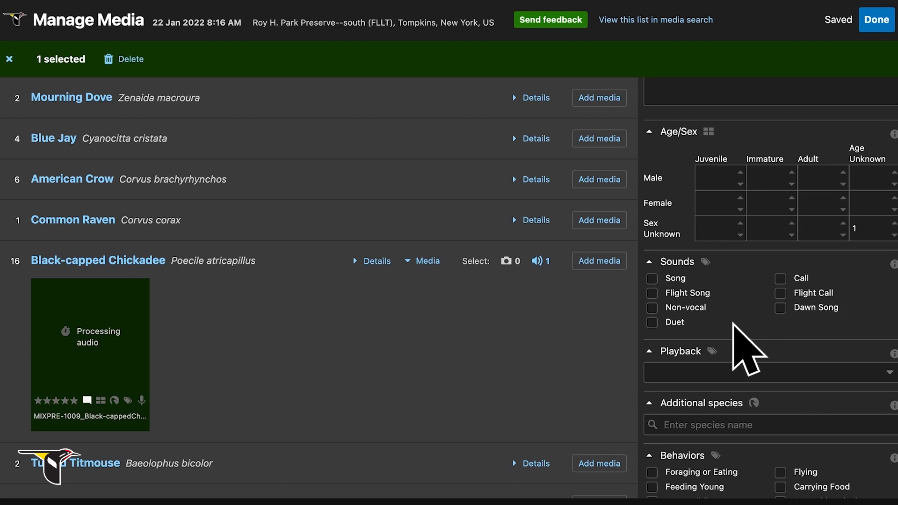
{"action": "mouse_move", "coordinate": [668, 307]}
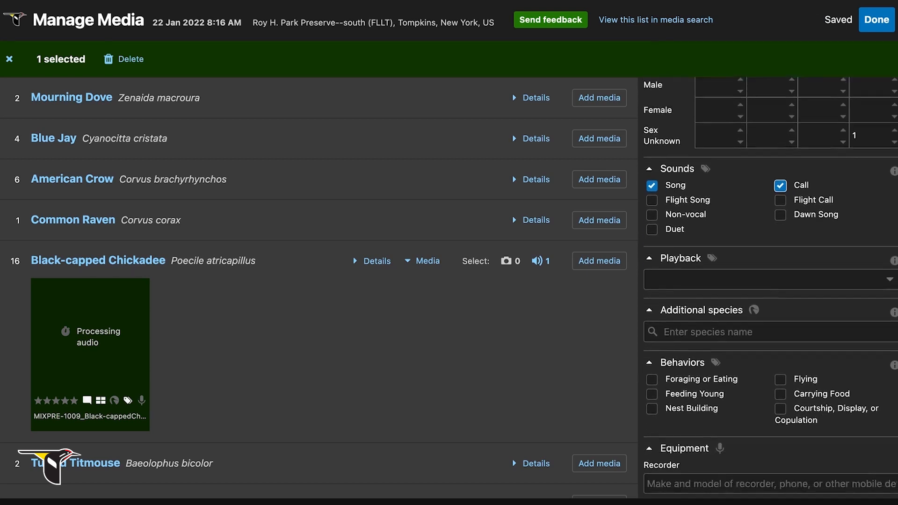
- Tag the recording with Foraging or Eating behaviour and set Playback to Not Used
{"action": "scroll", "scroll_direction": "down", "scroll_amount": 3}
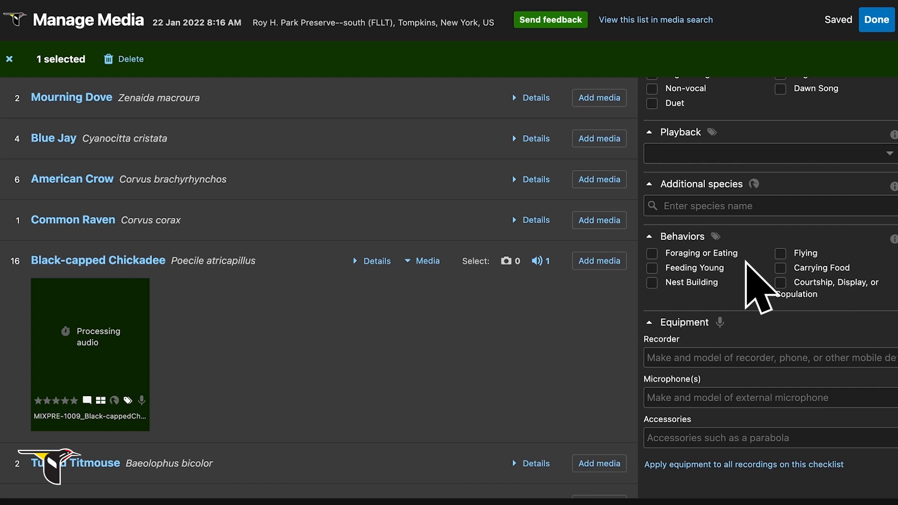
{"action": "mouse_move", "coordinate": [687, 276]}
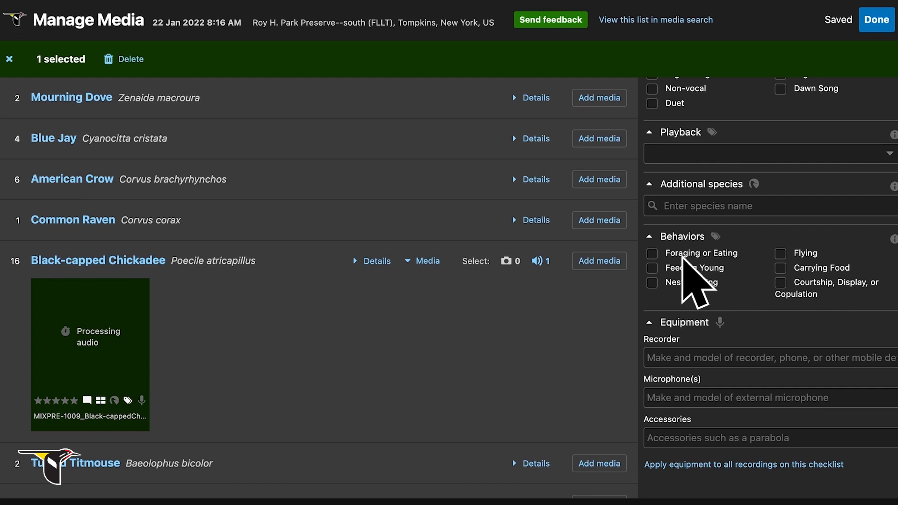
{"action": "left_click", "coordinate": [651, 253]}
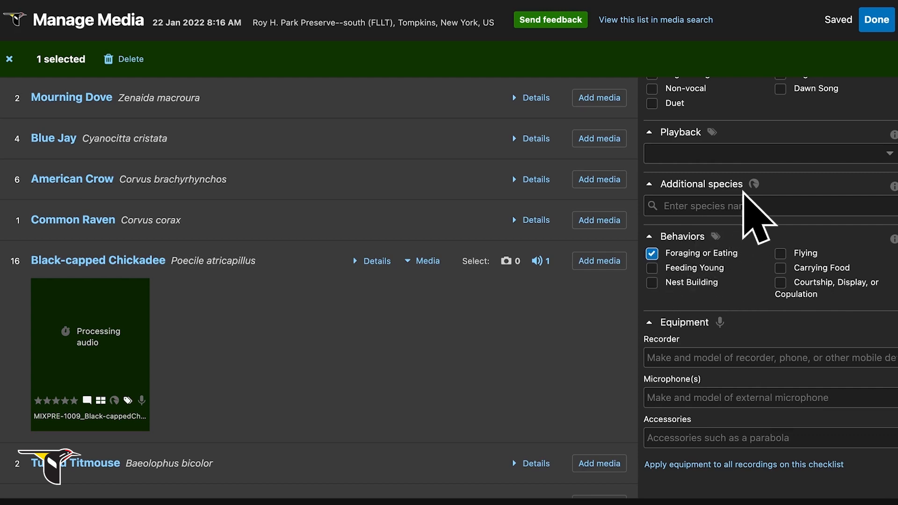
{"action": "left_click", "coordinate": [769, 154]}
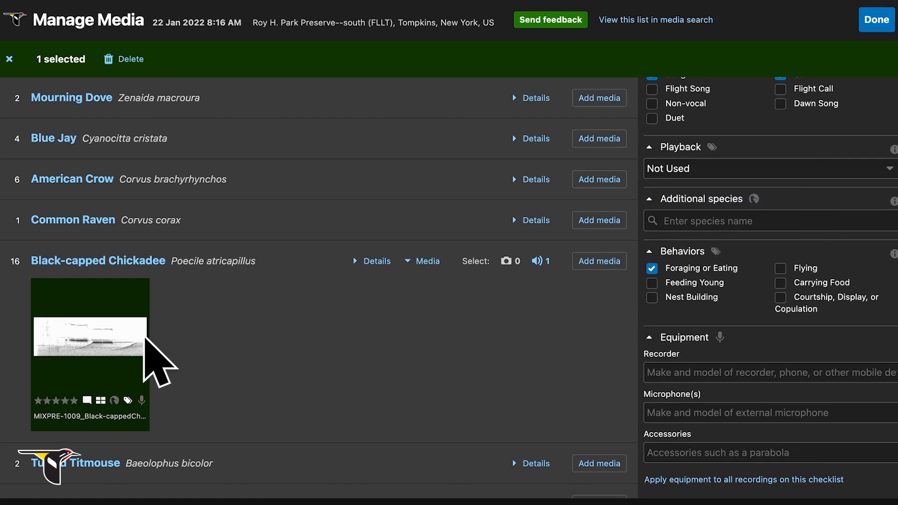
- List Northern Cardinal, Mourning Dove and American Robin as additional species heard in the recording
{"action": "left_click", "coordinate": [90, 345]}
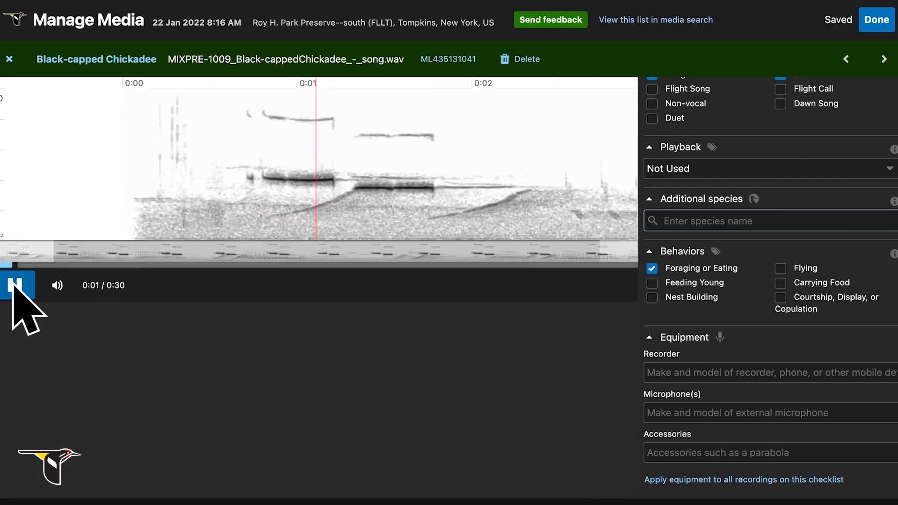
{"action": "left_click", "coordinate": [18, 285]}
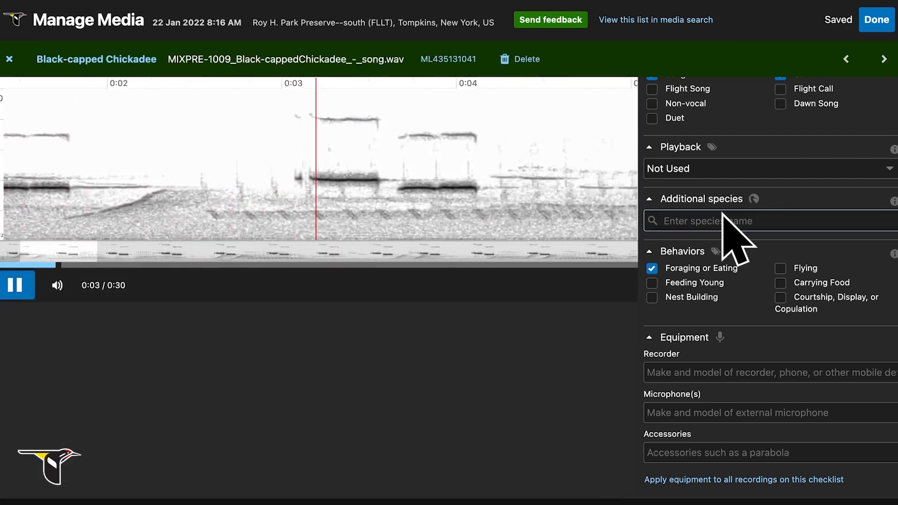
{"action": "type", "text": "Northern Cardinal"}
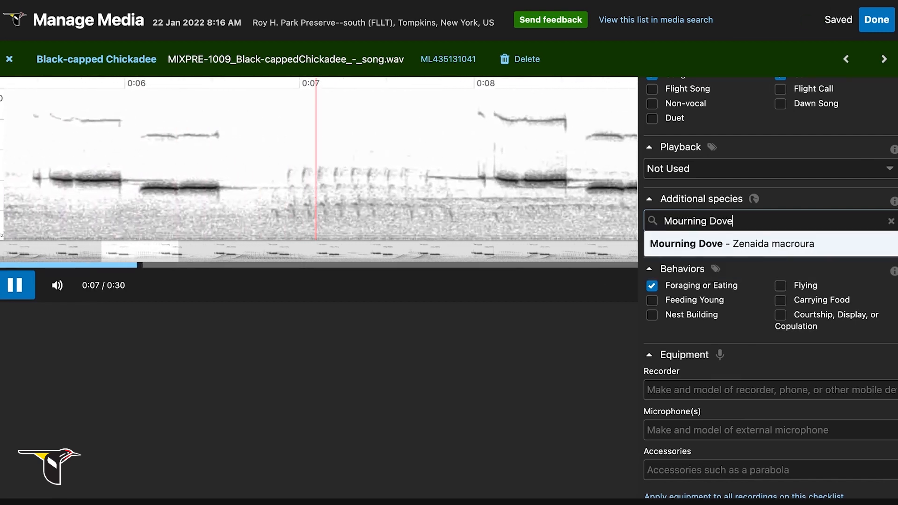
{"action": "type", "text": "Ameri"}
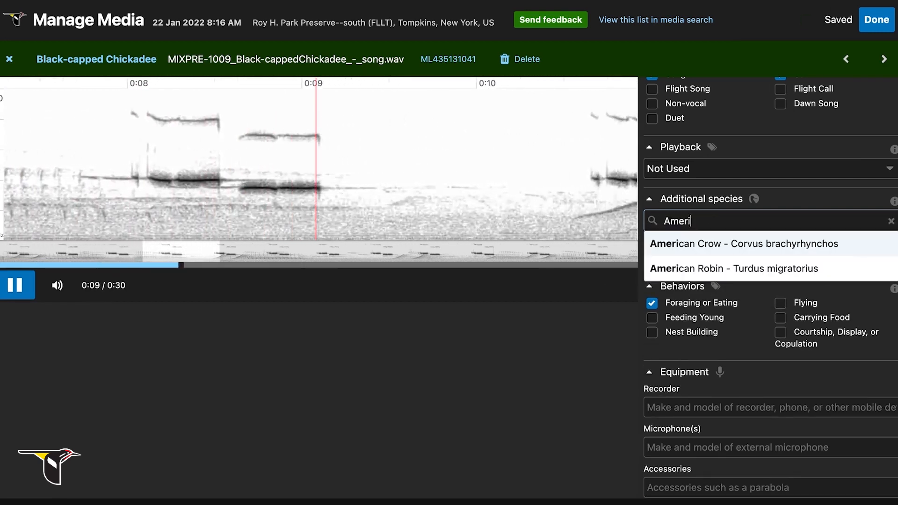
{"action": "left_click", "coordinate": [733, 269]}
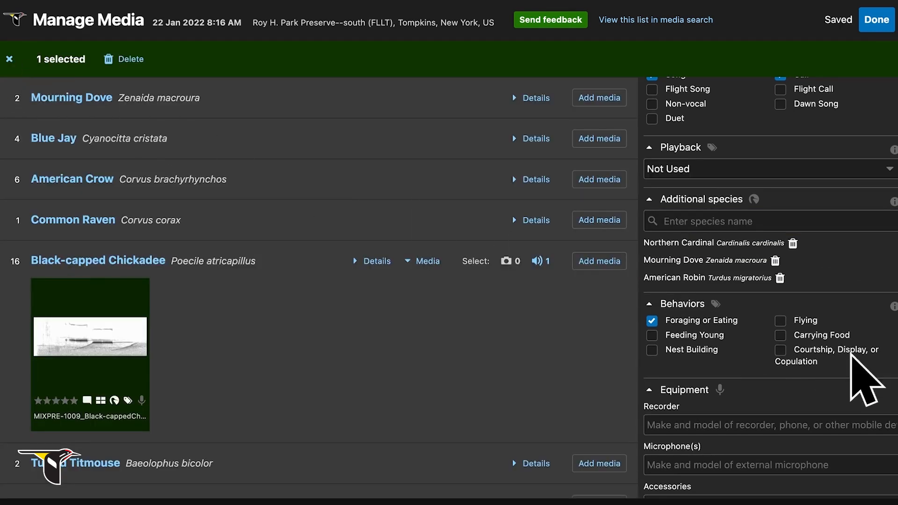
- Enter Sound Devices MixPre3 recorder and Sennheiser ME 67 microphone and apply to all recordings on the checklist
{"action": "scroll", "scroll_direction": "down", "scroll_amount": 3}
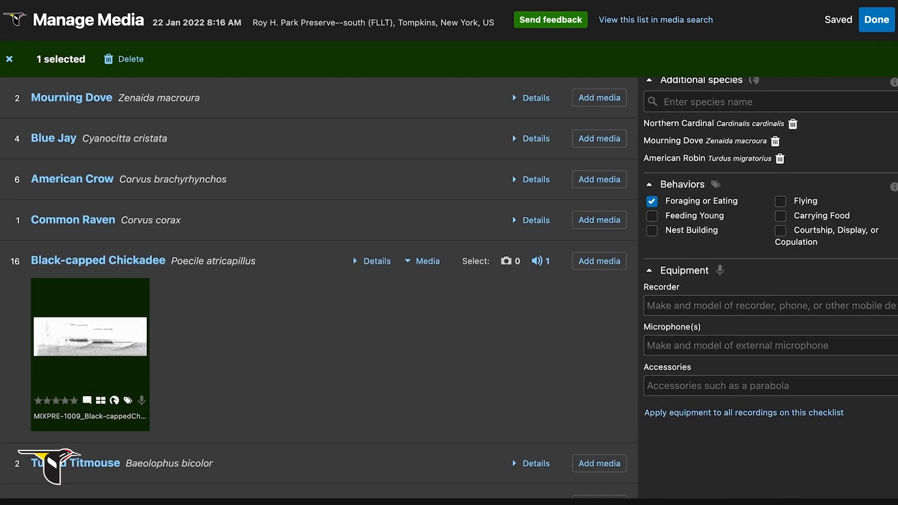
{"action": "type", "text": "S"}
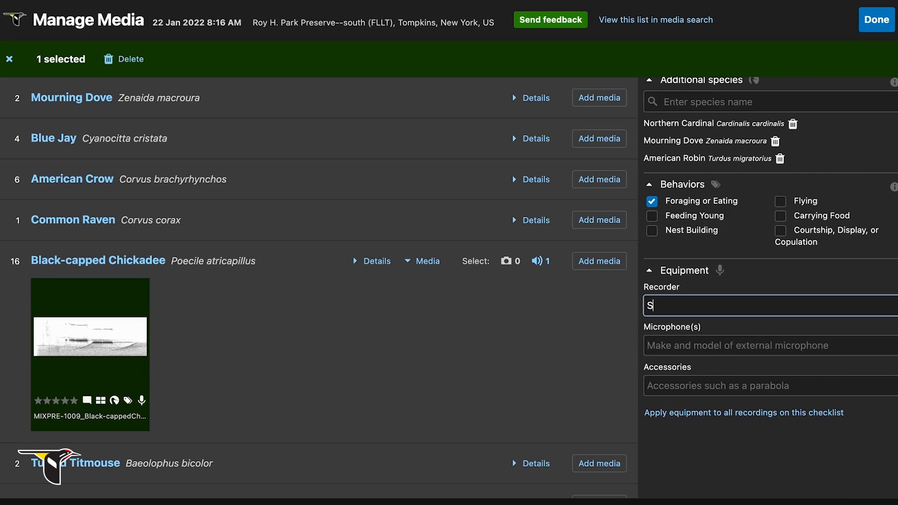
{"action": "type", "text": "ound Devices Mi"}
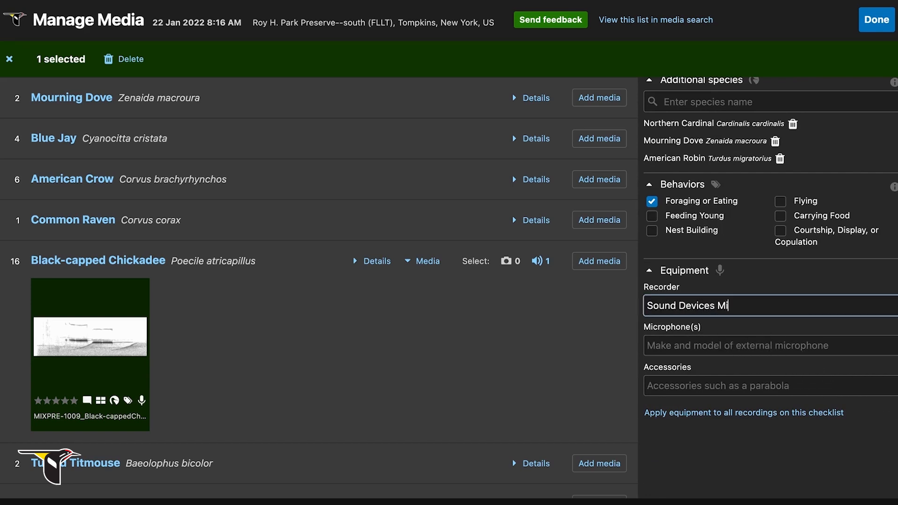
{"action": "type", "text": "Sennheiser ME 67"}
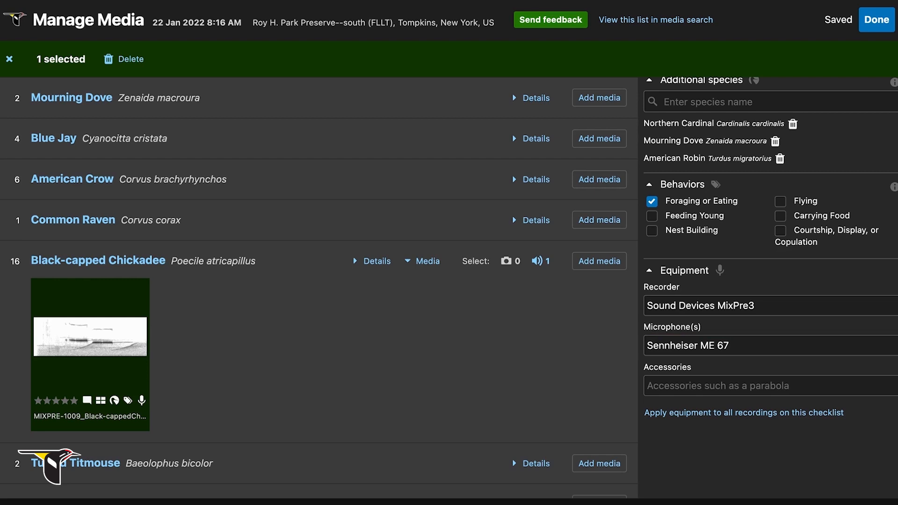
{"action": "mouse_move", "coordinate": [878, 400]}
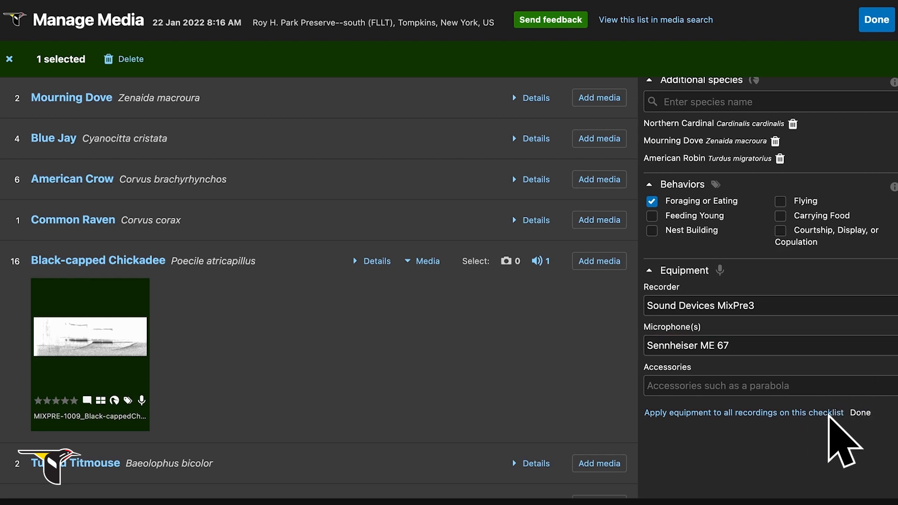
{"action": "left_click", "coordinate": [860, 413]}
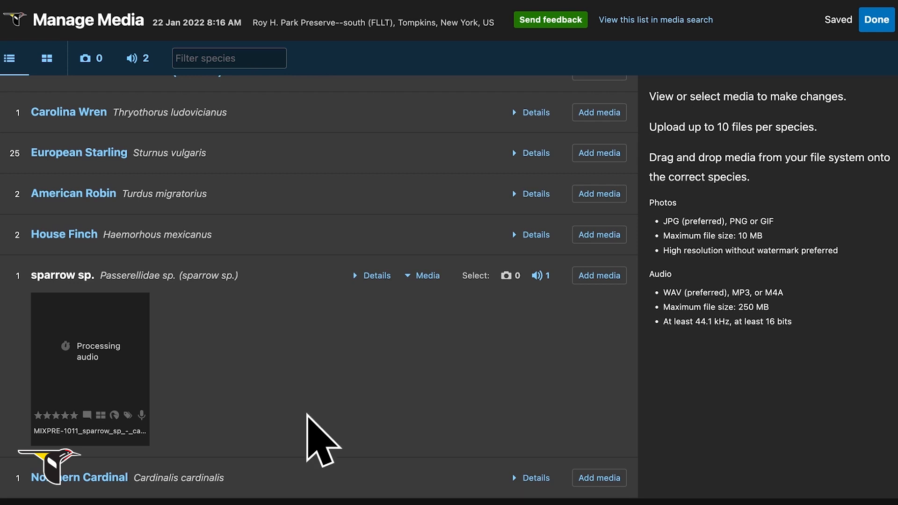
- Finish managing media and return to the checklist summary showing 2 species with audio
{"action": "left_click", "coordinate": [881, 19]}
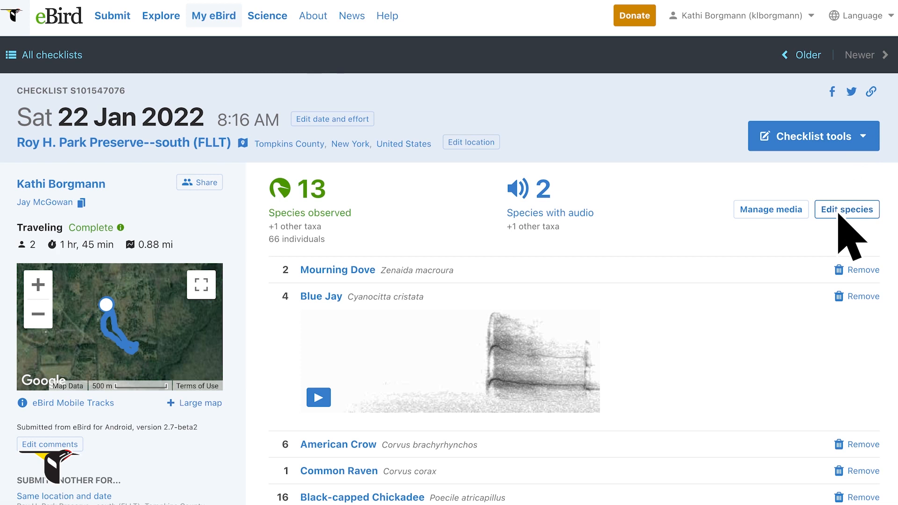
- Change the sparrow sp. observation to American Tree Sparrow and save the checklist
{"action": "left_click", "coordinate": [850, 210]}
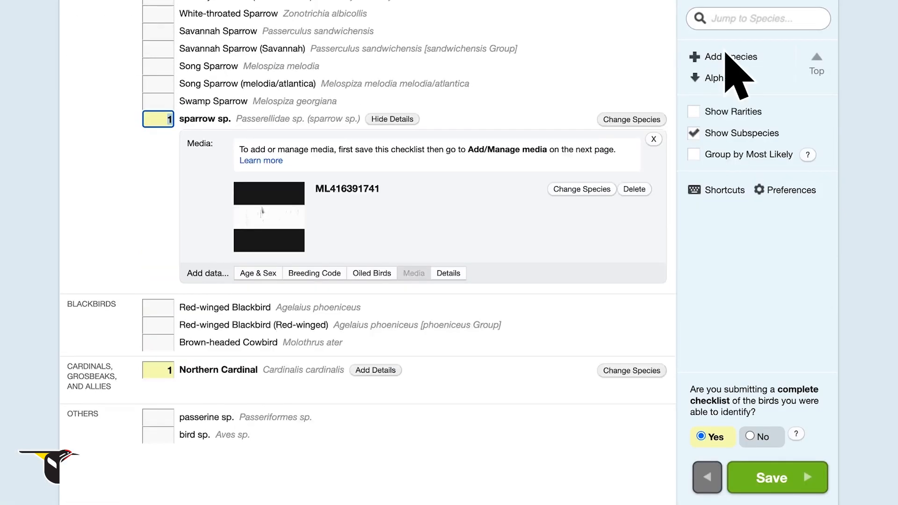
{"action": "left_click", "coordinate": [631, 120]}
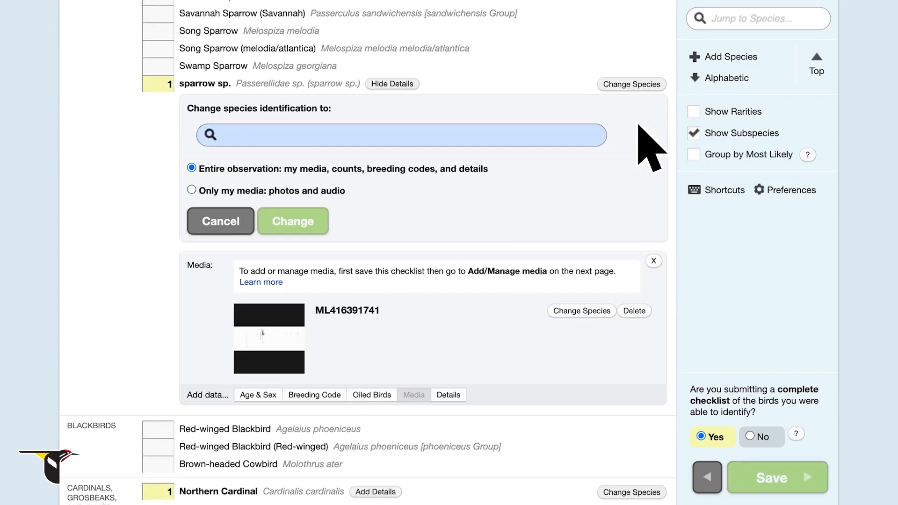
{"action": "type", "text": "American Tree Sparrow - Spizelloides arborea"}
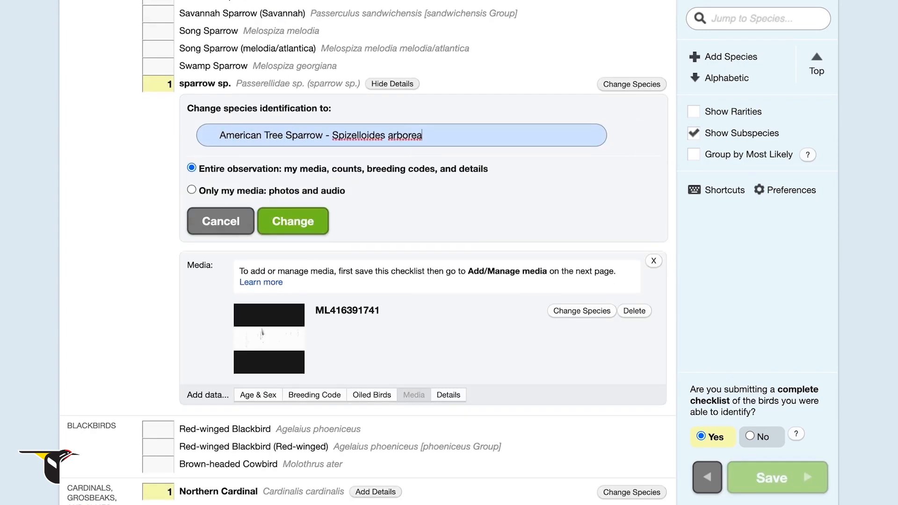
{"action": "left_click", "coordinate": [293, 221]}
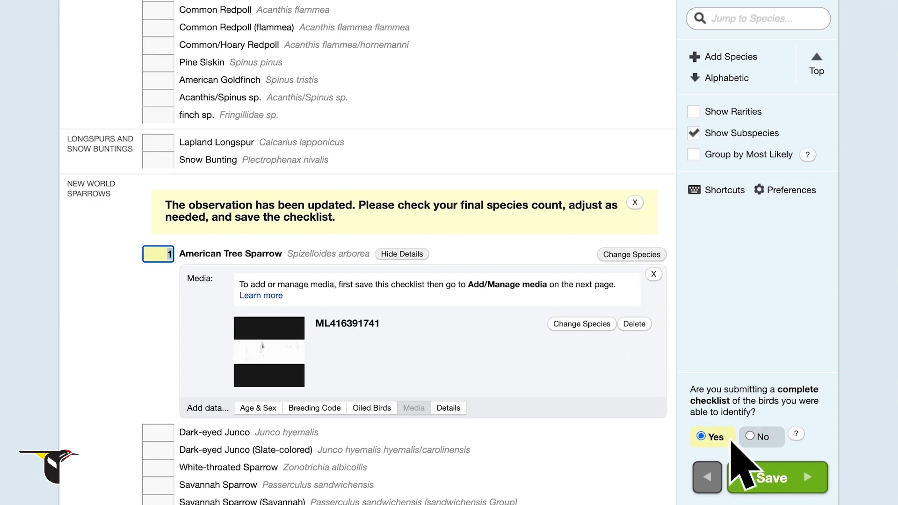
{"action": "left_click", "coordinate": [775, 477]}
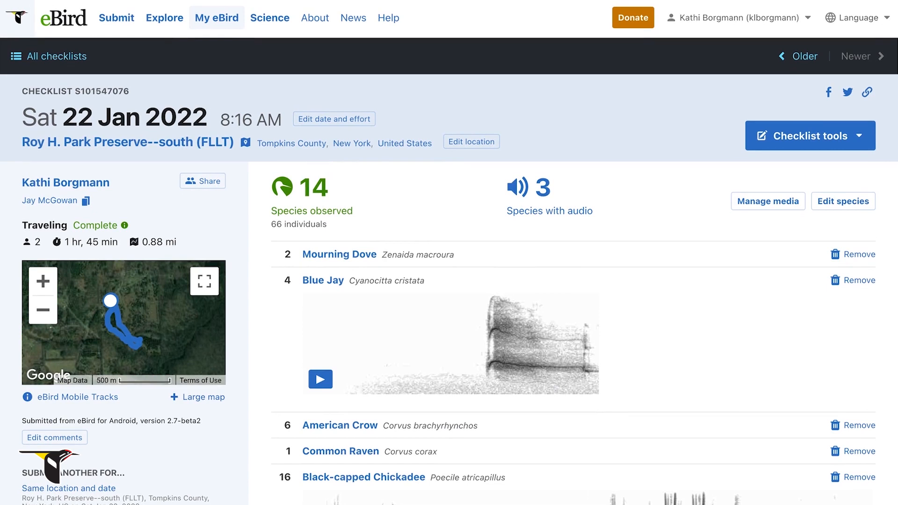